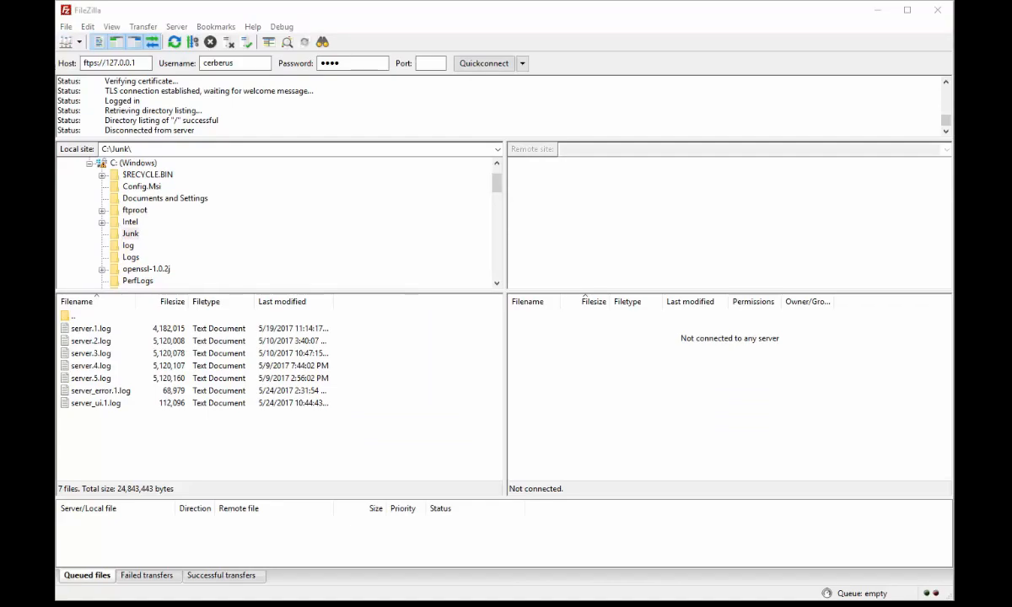
mouse_move(496, 135)
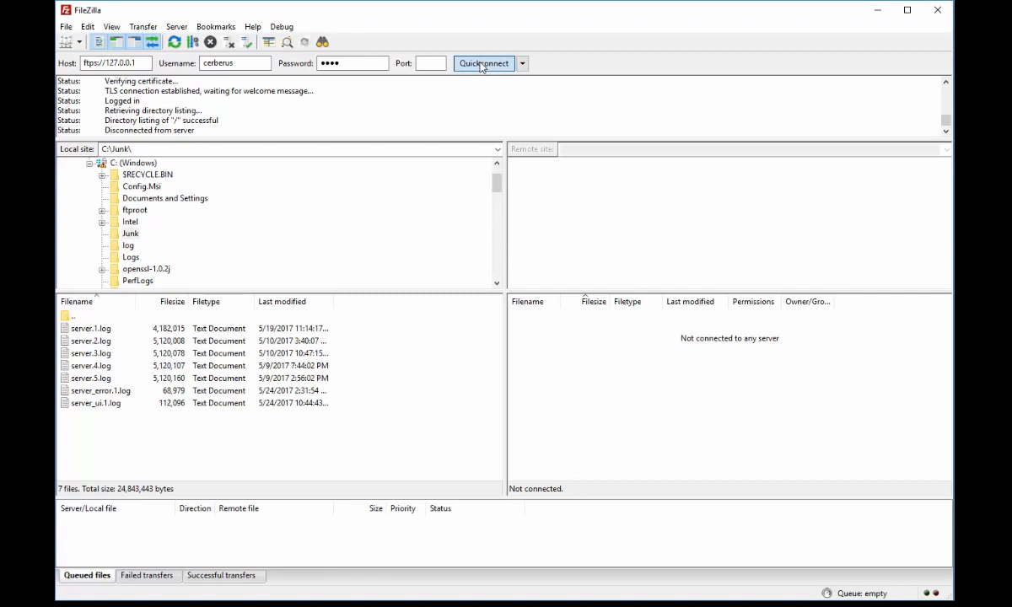
- Connect FileZilla to the local FTPS server at ftps://127.0.0.1 with Quickconnect
left_click(482, 64)
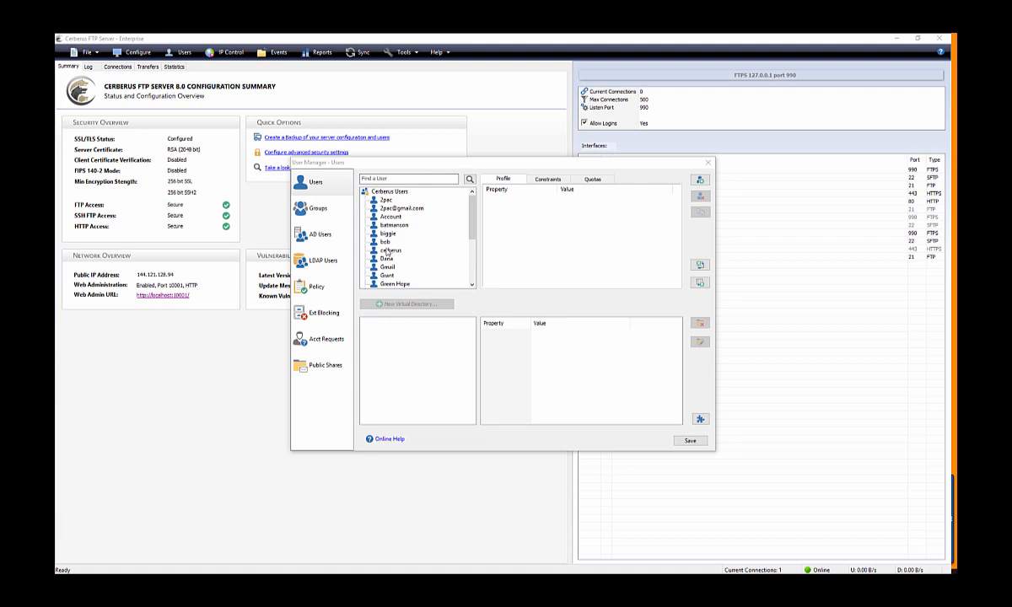
- Enable Is Simple Directory for the cerberus user and answer the Change to Simple mode prompt
left_click(389, 249)
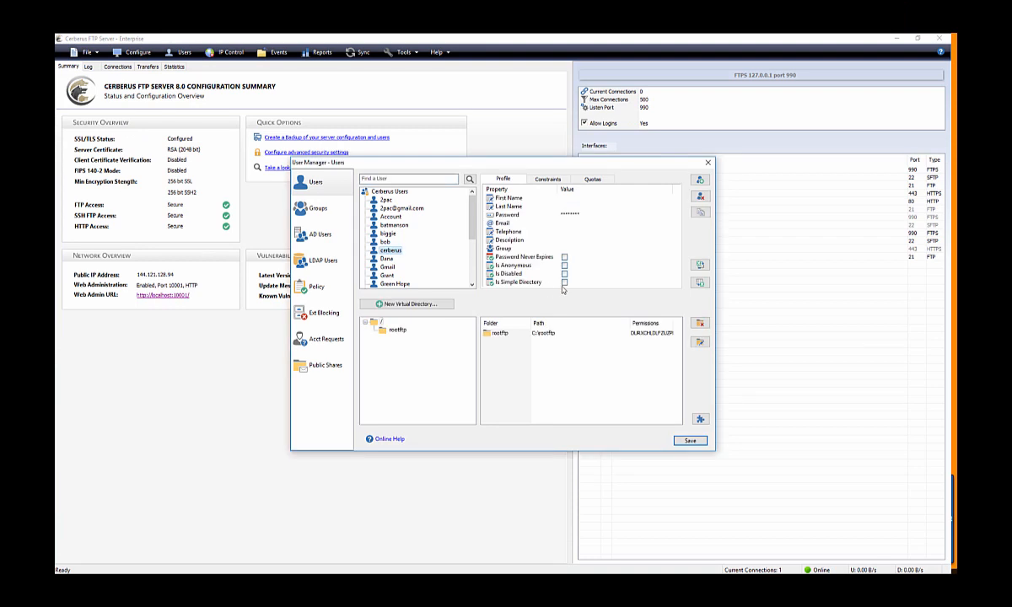
left_click(565, 283)
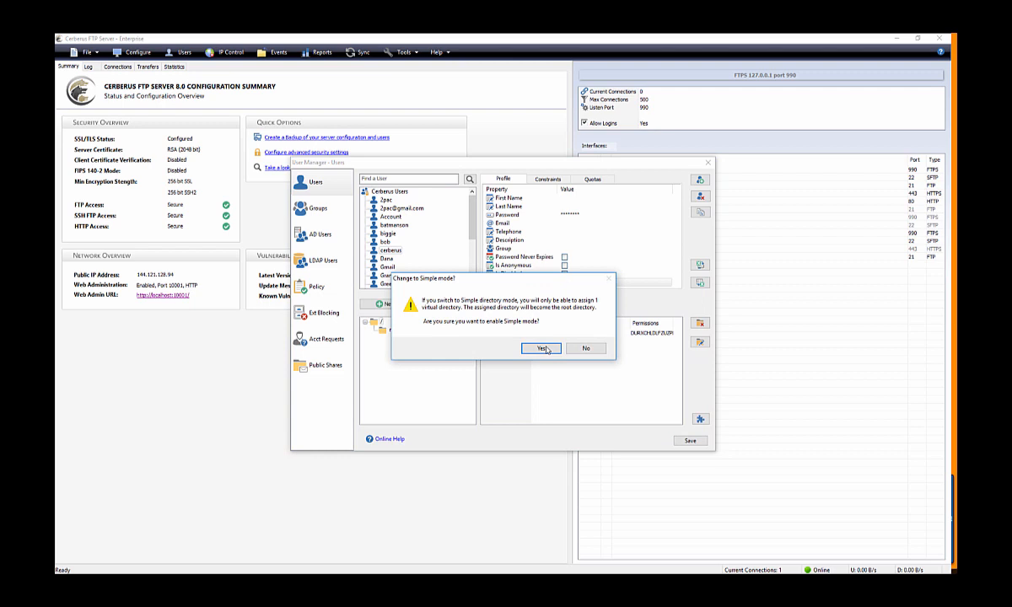
left_click(539, 348)
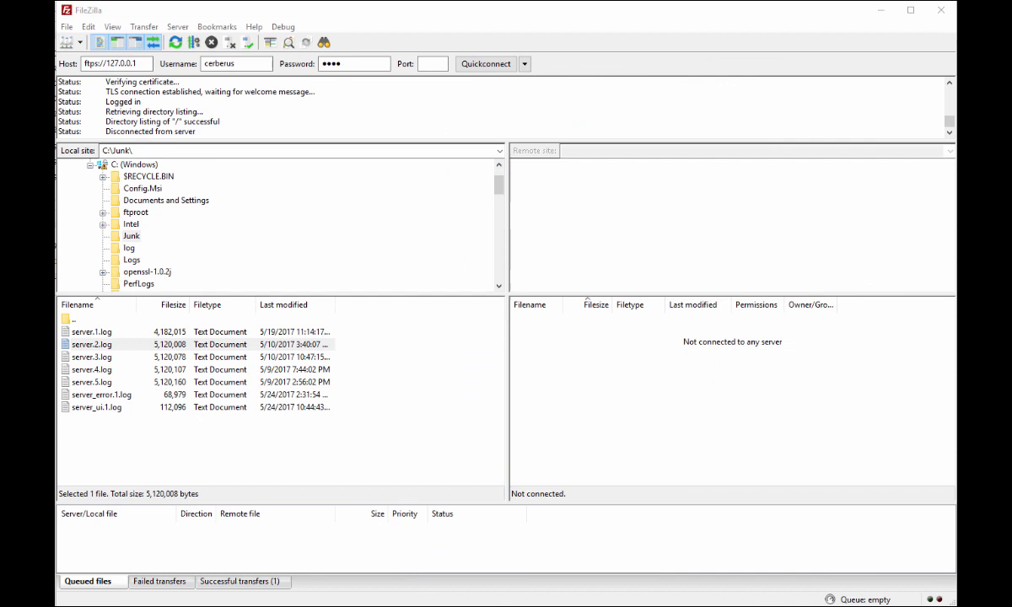
- Retry the FileZilla quick connection before returning to the Cerberus User Manager
left_click(486, 64)
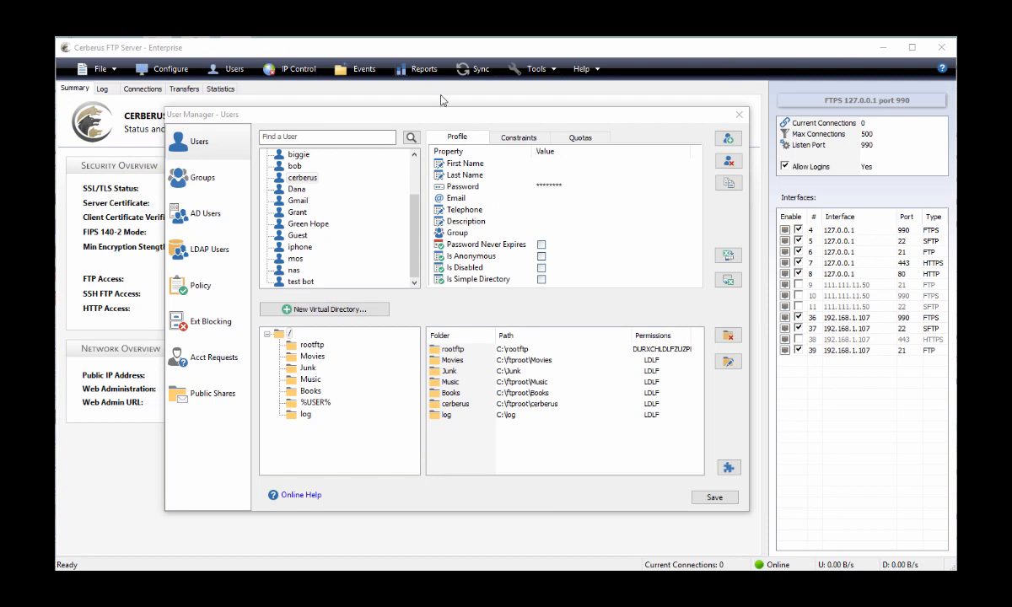
- Add a new virtual directory for the user pointing to Desktop > Test, aliased Test
left_click(303, 177)
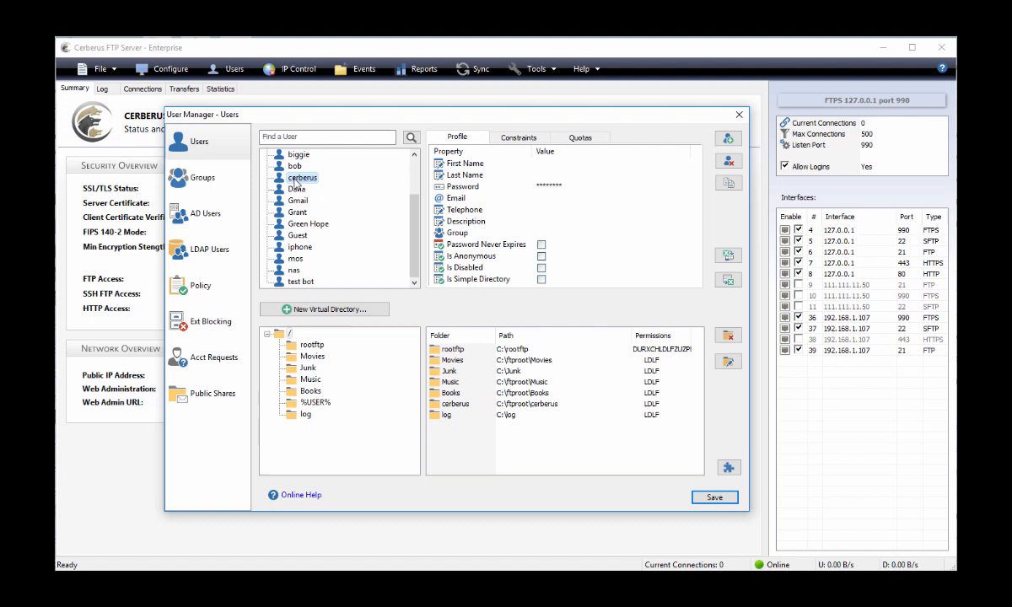
left_click(323, 309)
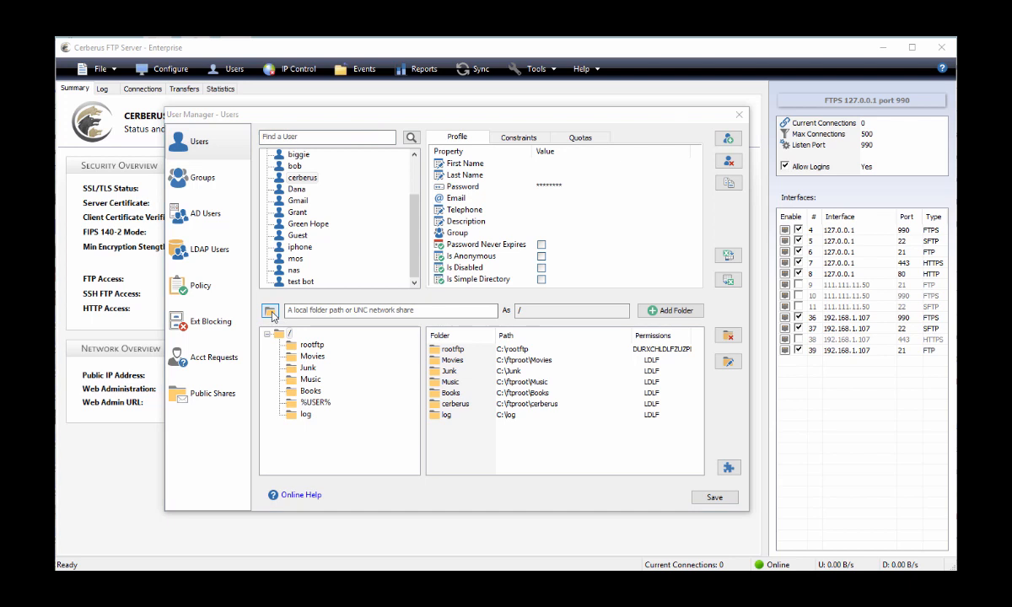
left_click(270, 310)
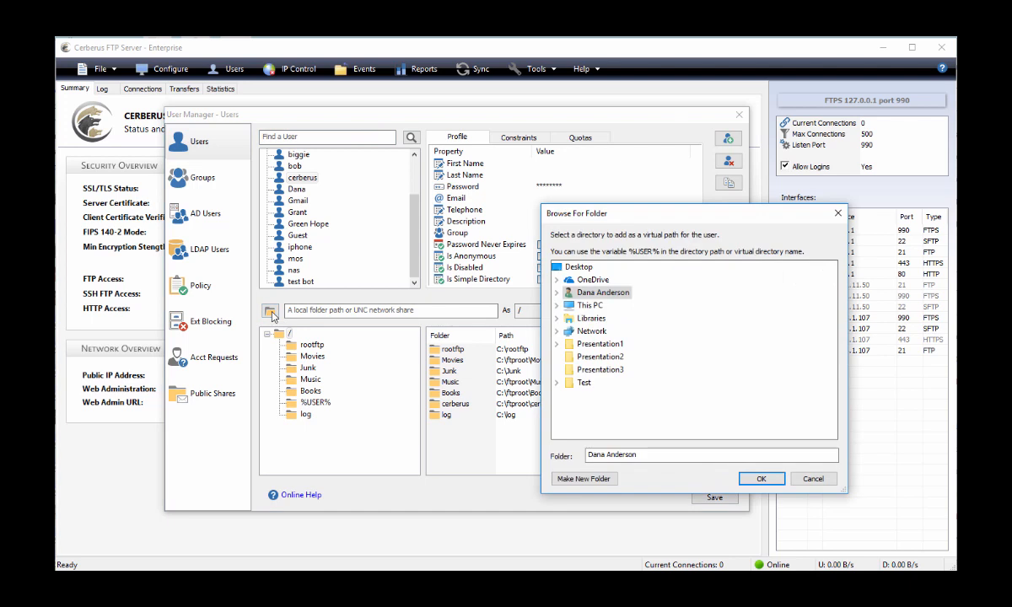
mouse_move(304, 318)
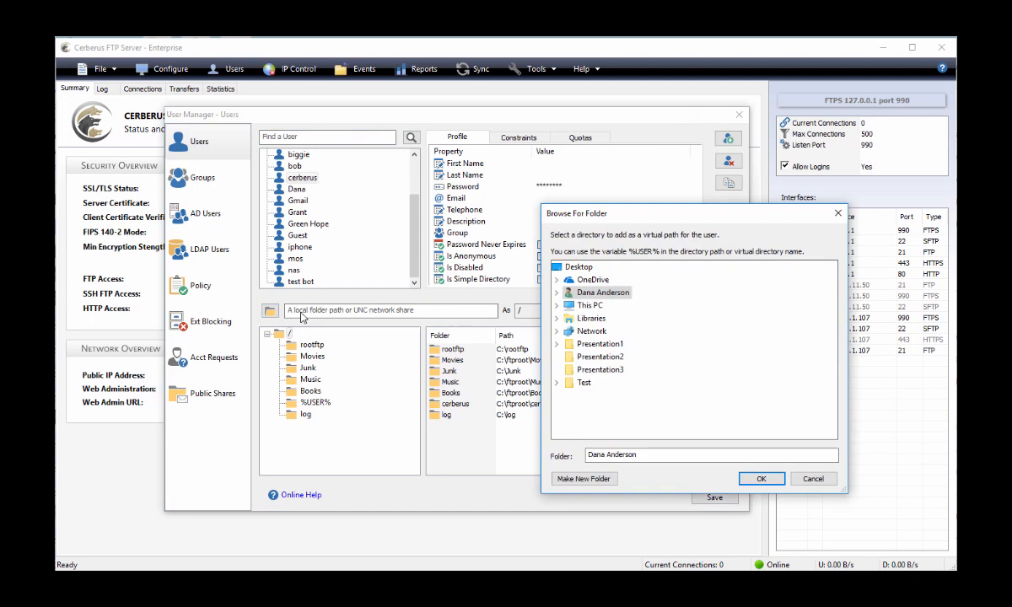
mouse_move(496, 347)
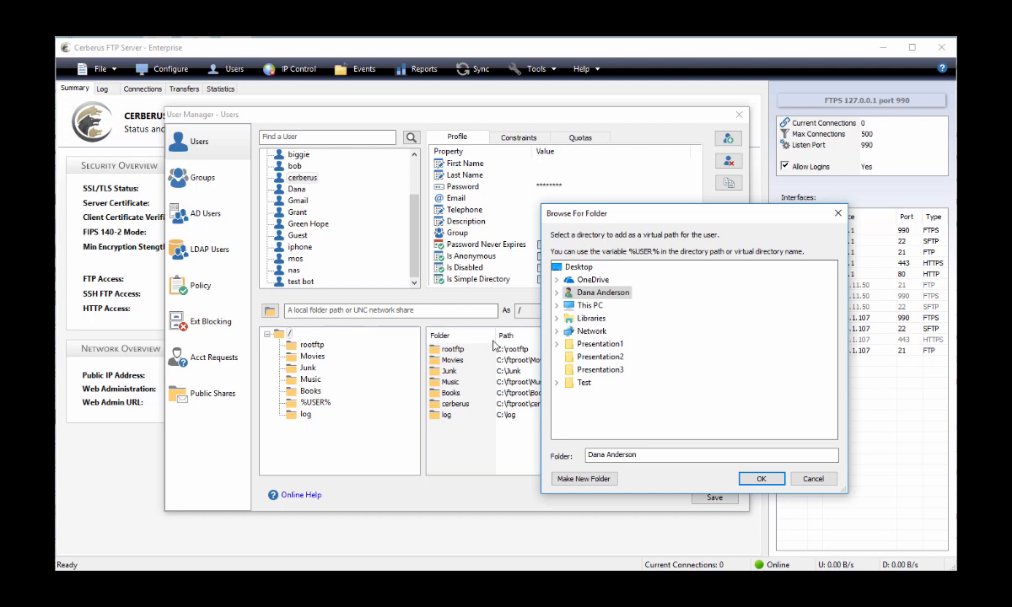
left_click(557, 382)
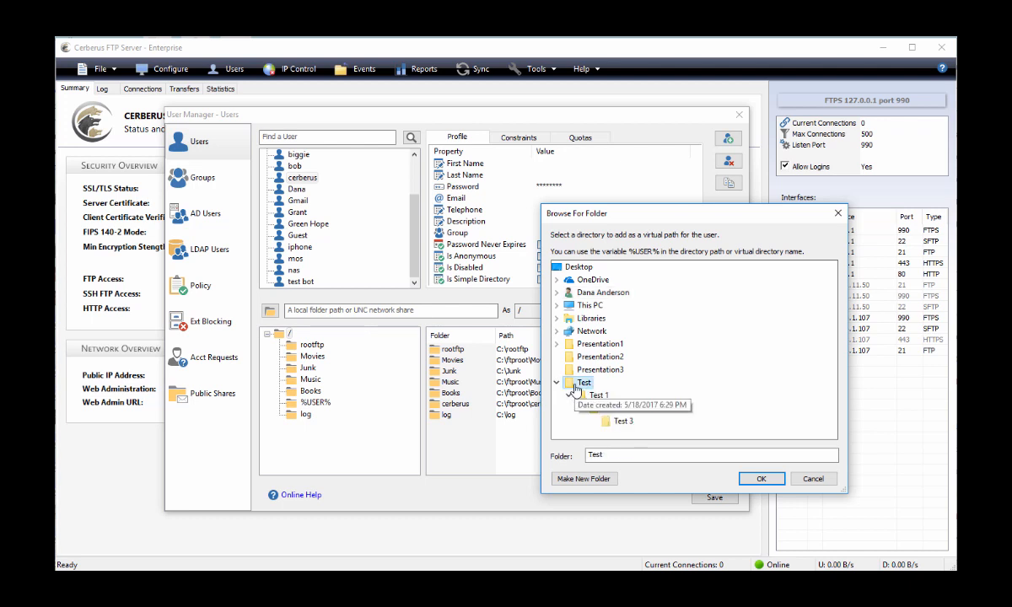
left_click(570, 395)
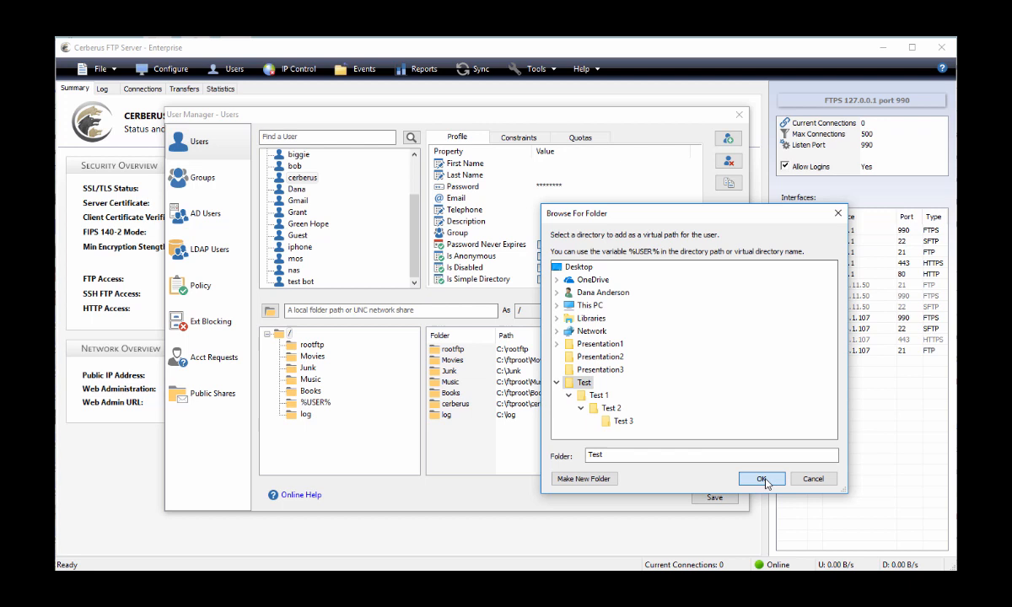
left_click(761, 479)
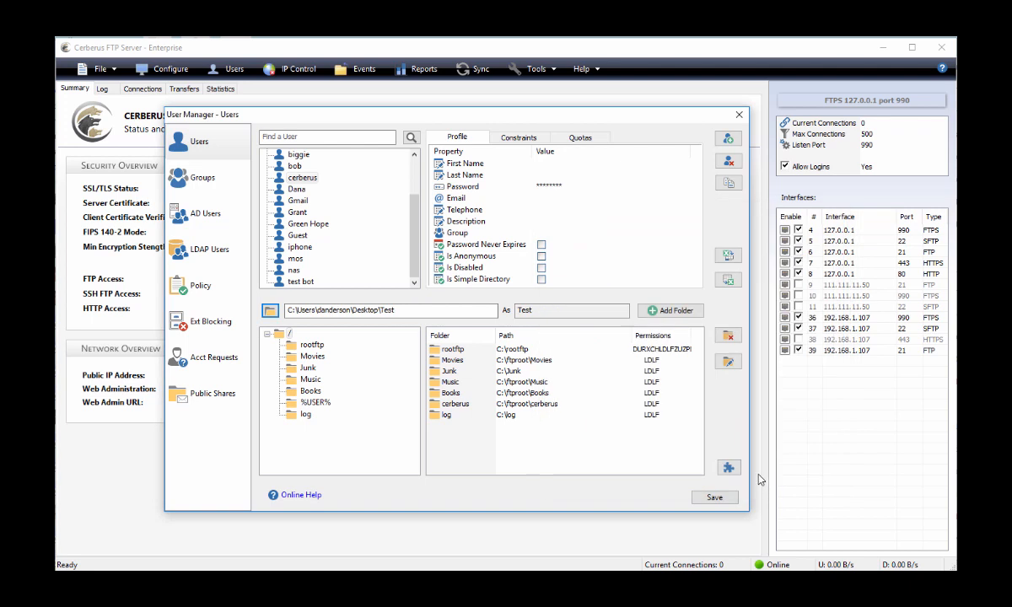
mouse_move(681, 378)
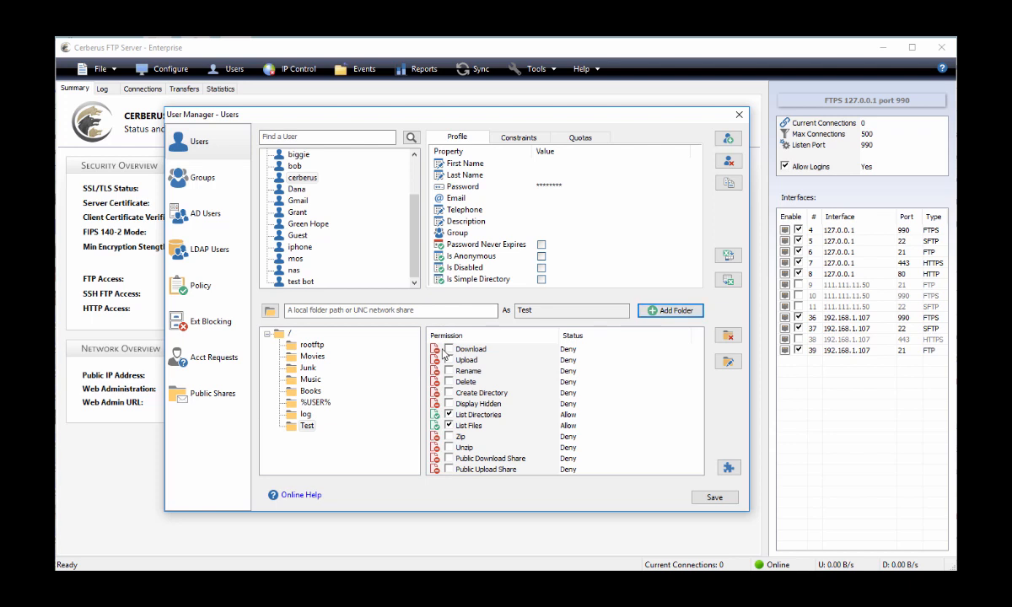
- Allow Download, Upload, Delete and Display Hidden on the Test virtual directory
left_click(449, 349)
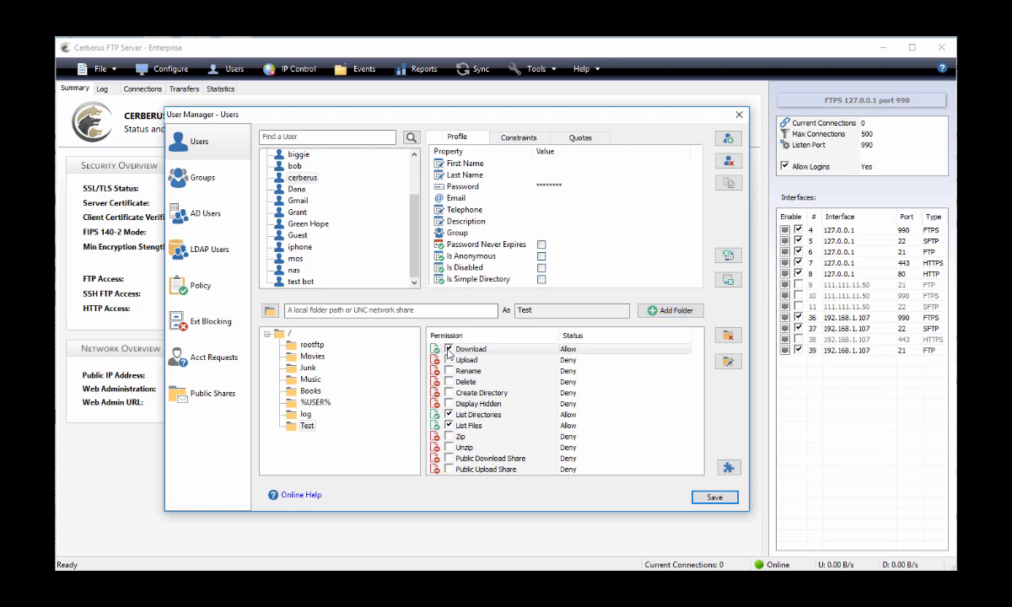
left_click(449, 361)
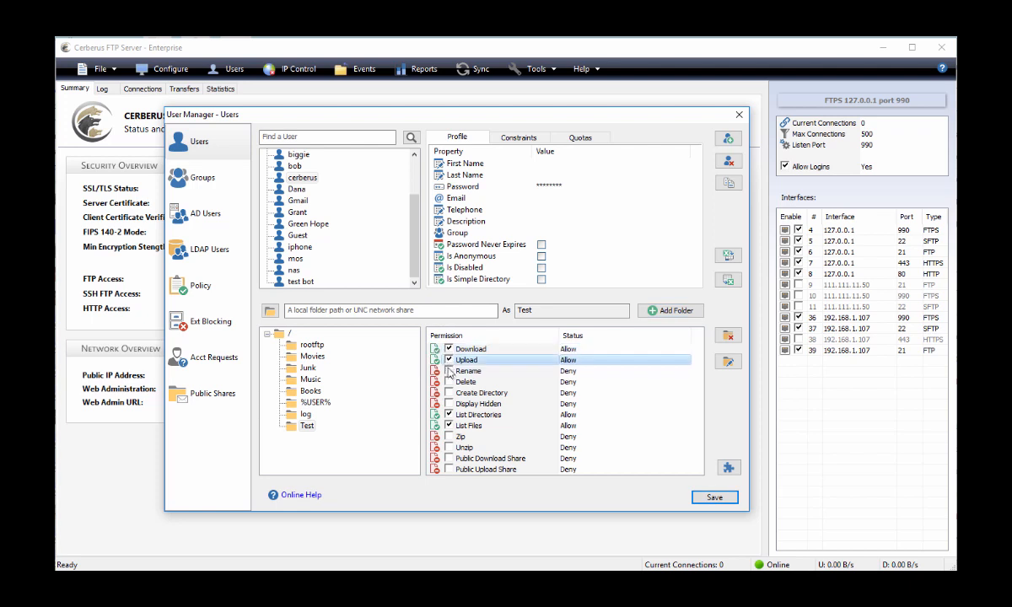
left_click(451, 371)
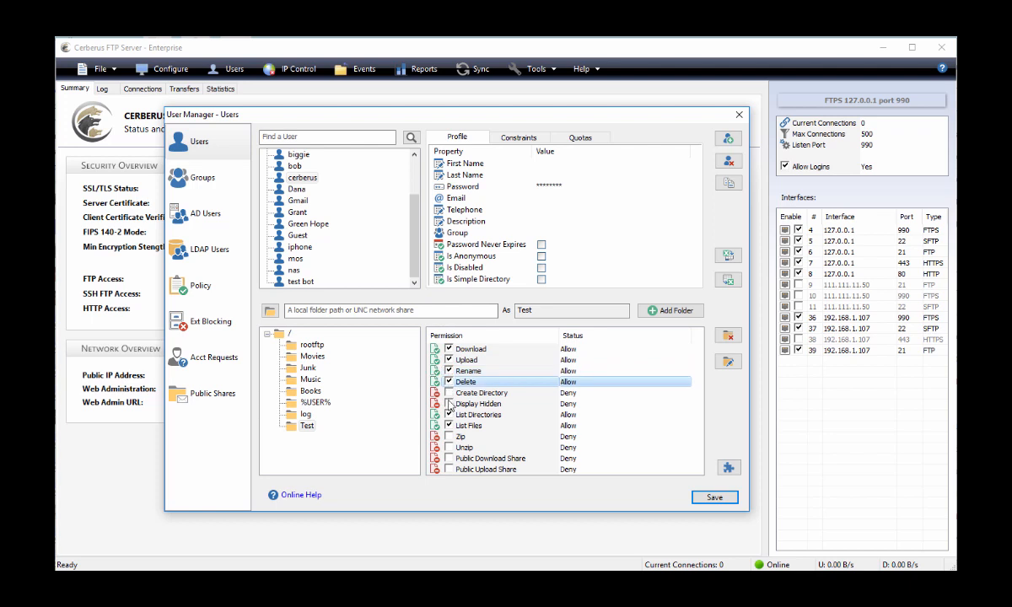
left_click(451, 403)
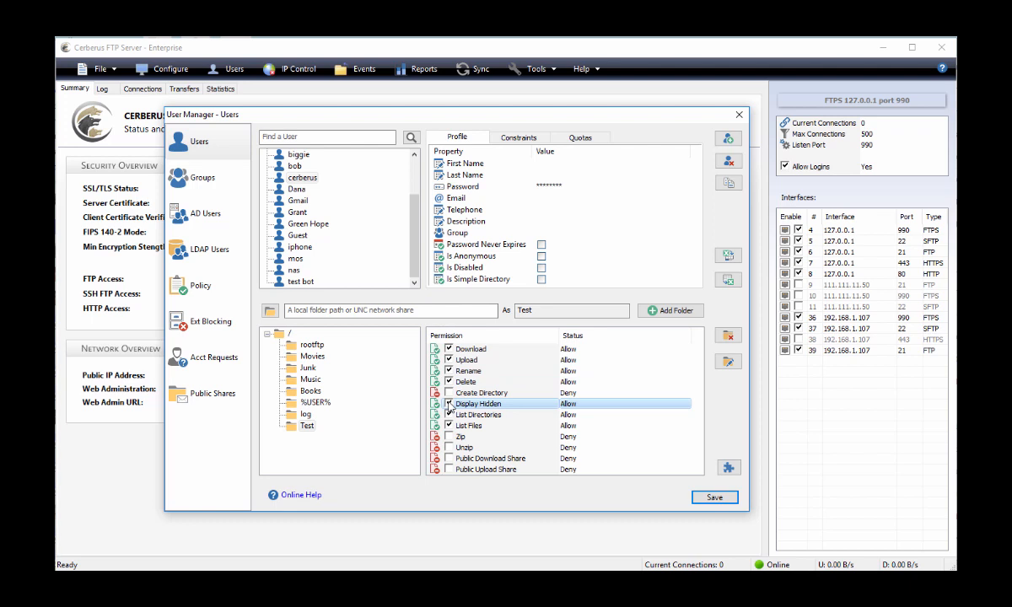